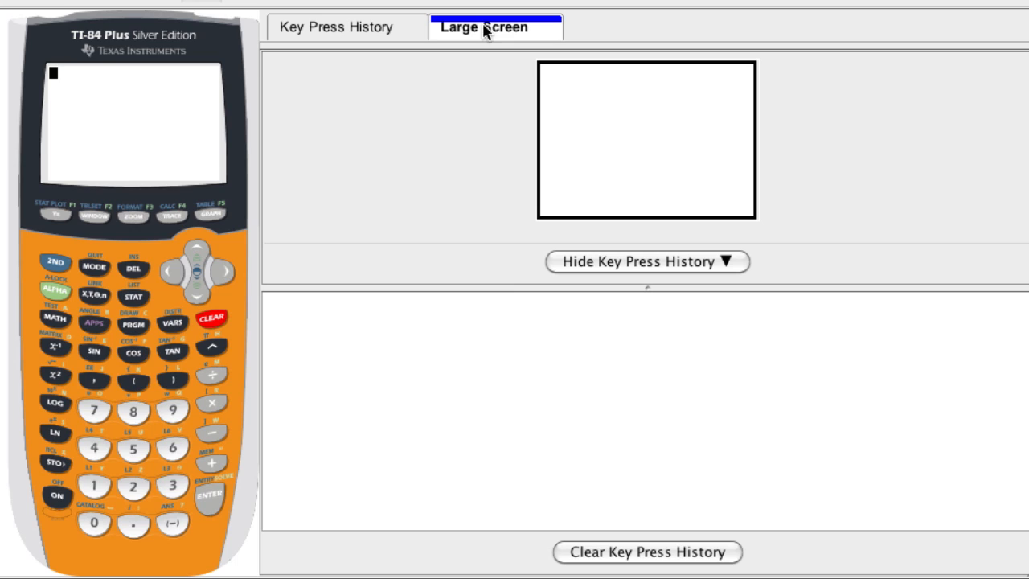
mouse_move(339, 170)
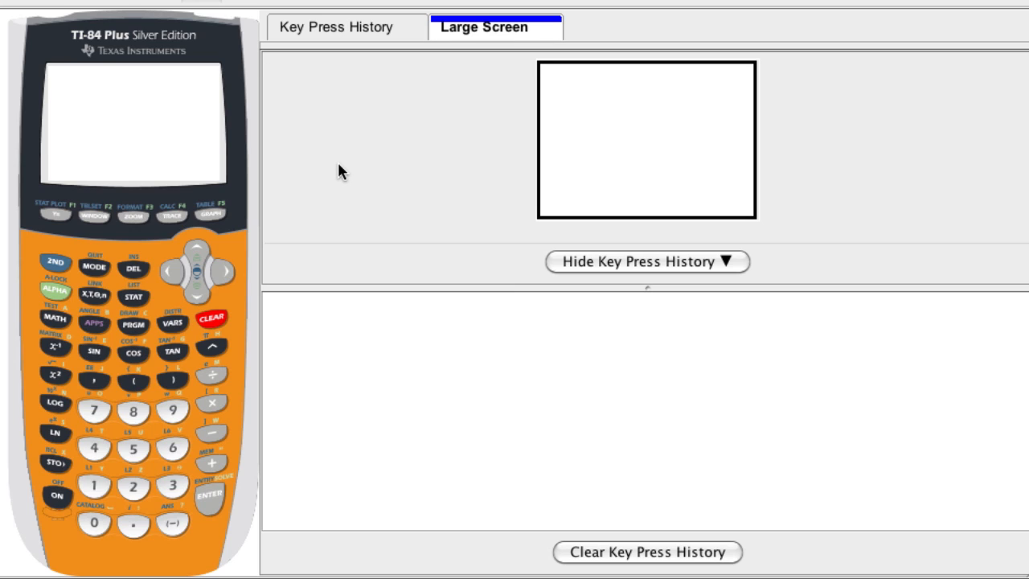
Enter the list editor via STAT and move the cursor to the empty list L3.
click(56, 495)
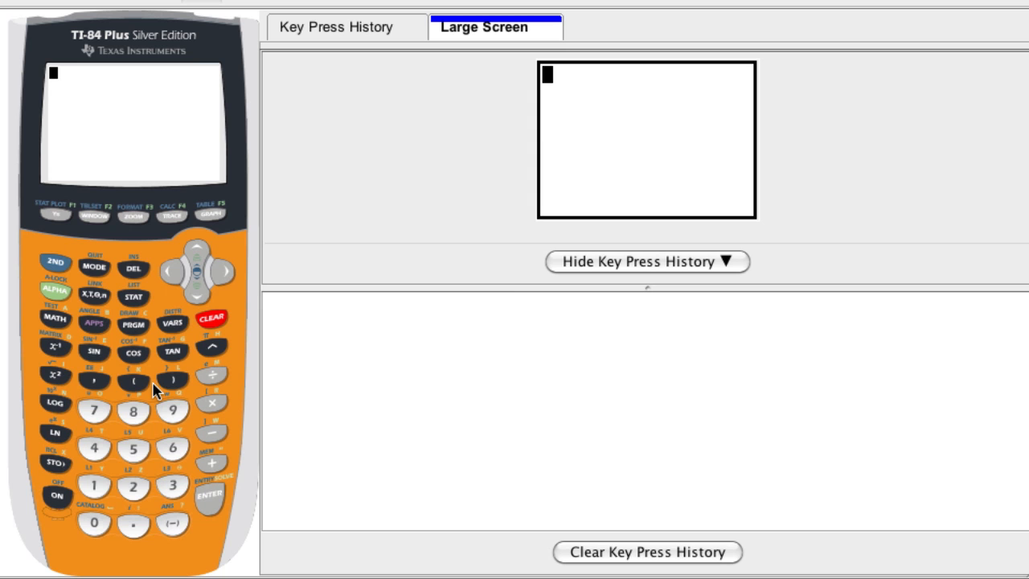
mouse_move(260, 319)
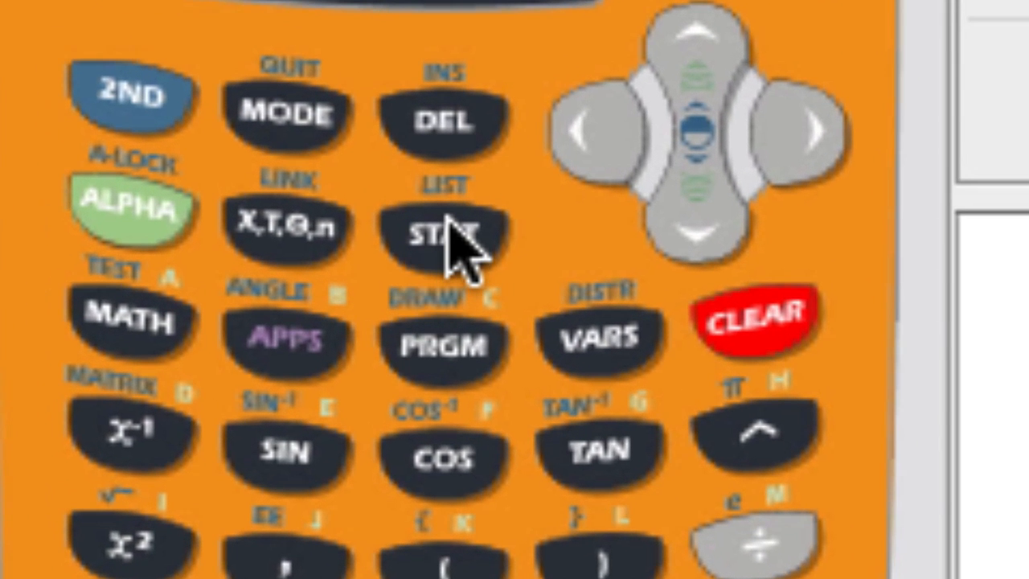
click(444, 233)
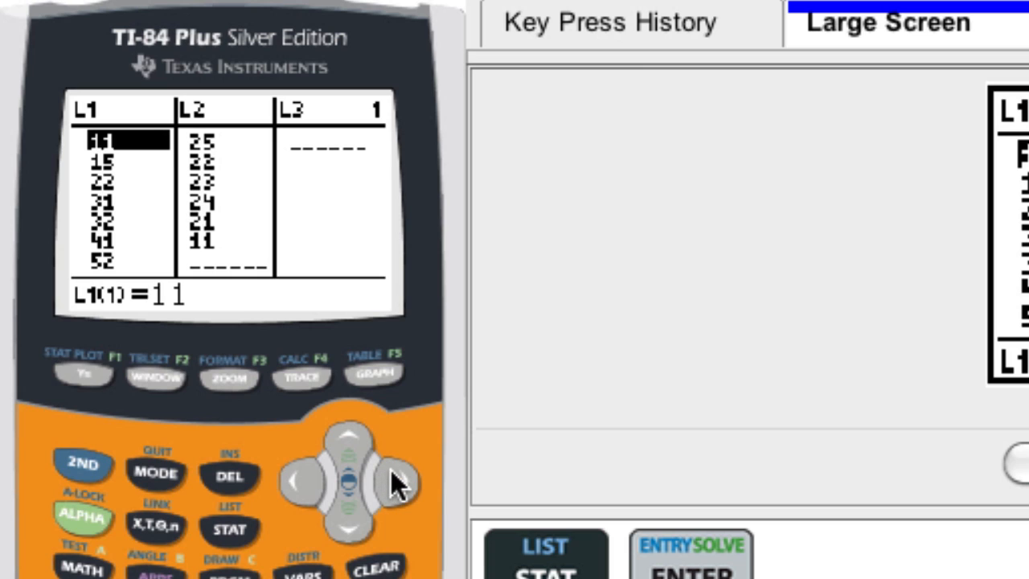
click(394, 479)
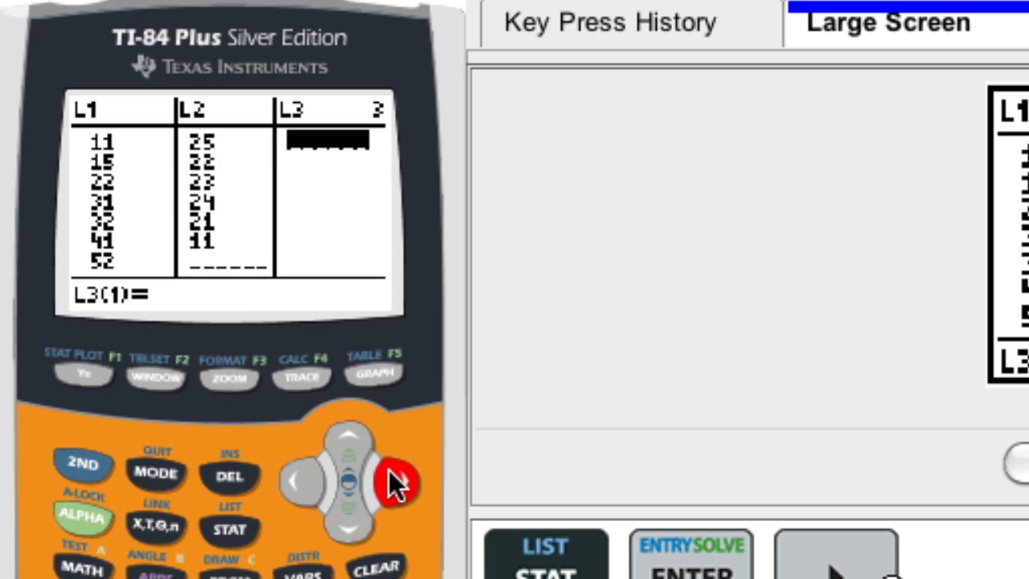
mouse_move(378, 393)
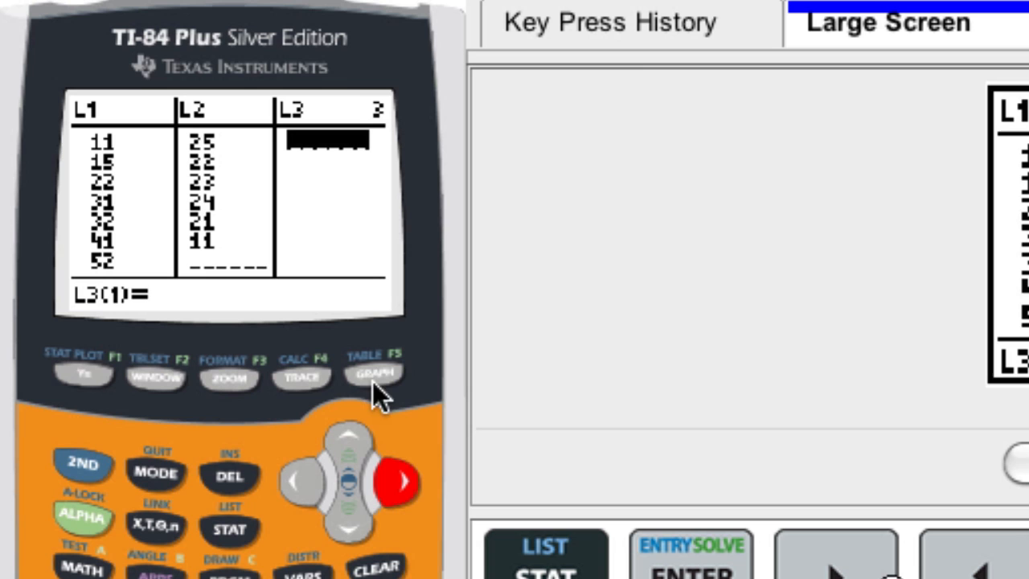
mouse_move(377, 394)
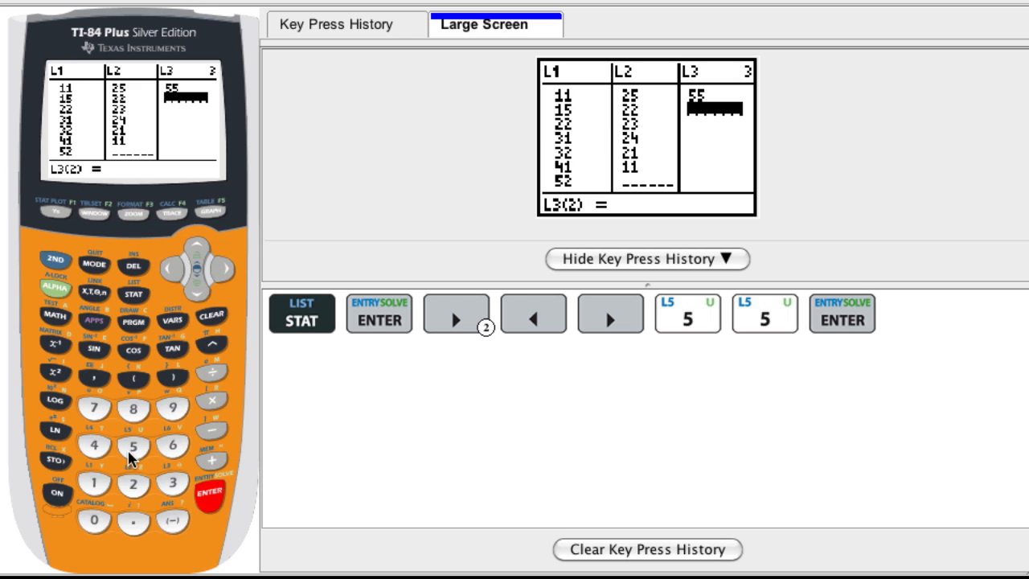
Key the next value into list L3.
click(94, 446)
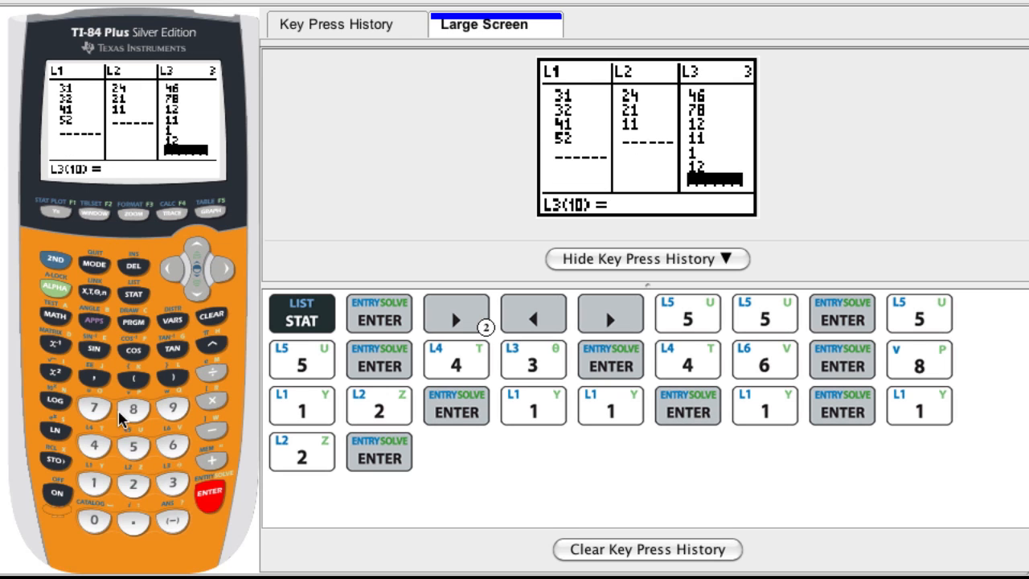
mouse_move(167, 437)
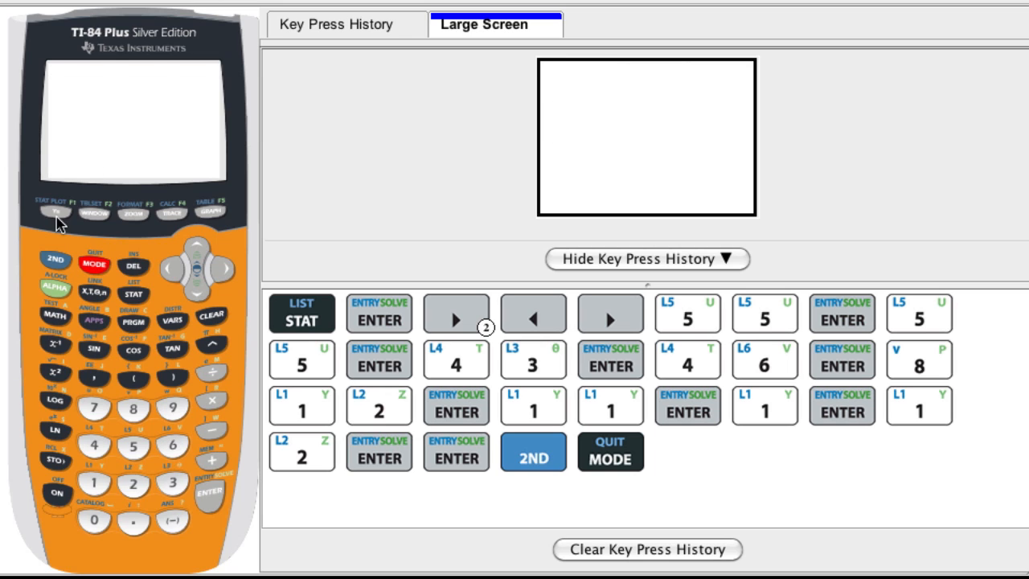
mouse_move(115, 325)
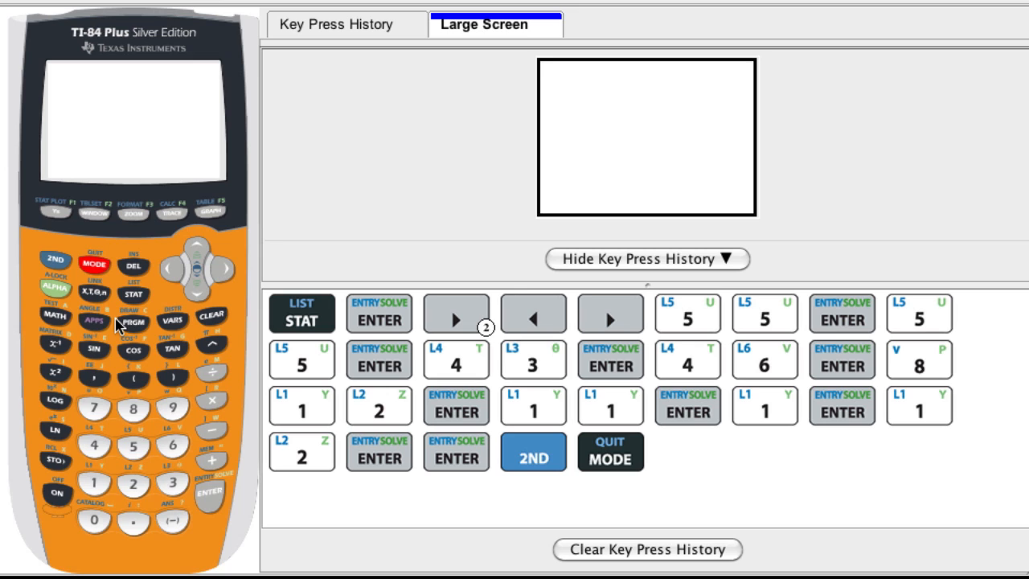
Show the statistics menu and return to its EDIT options after browsing the tabs.
click(133, 292)
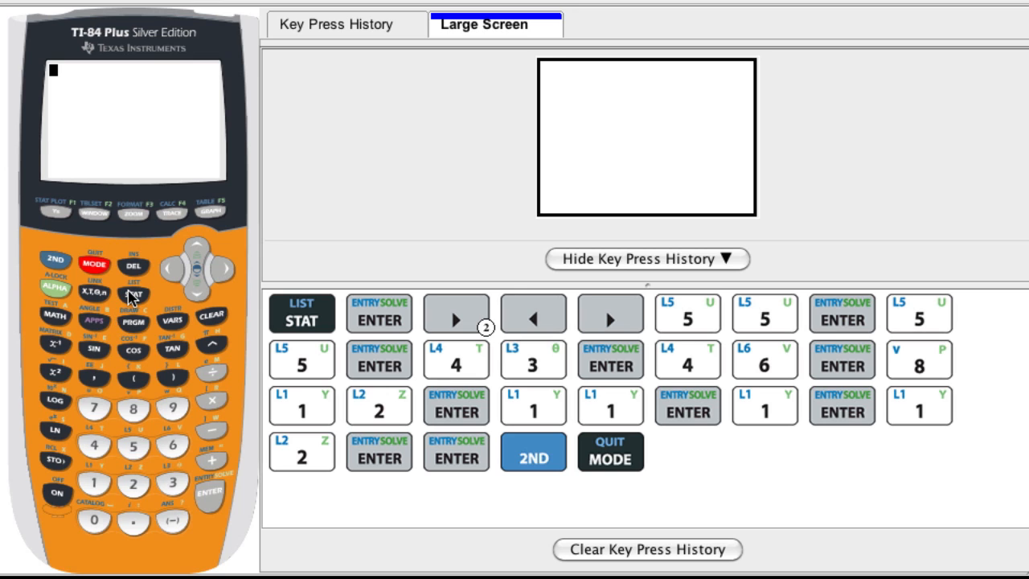
click(134, 292)
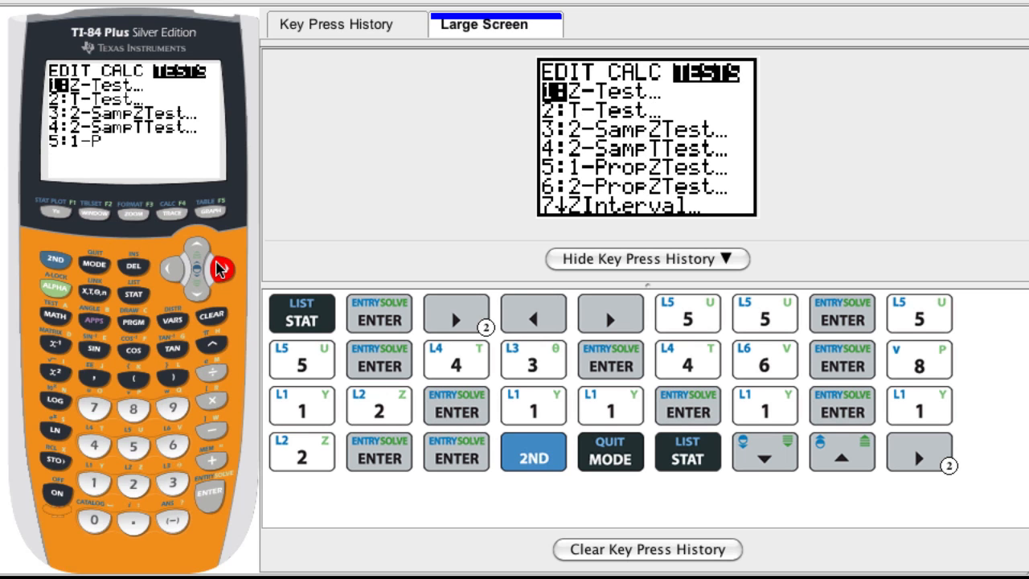
click(169, 267)
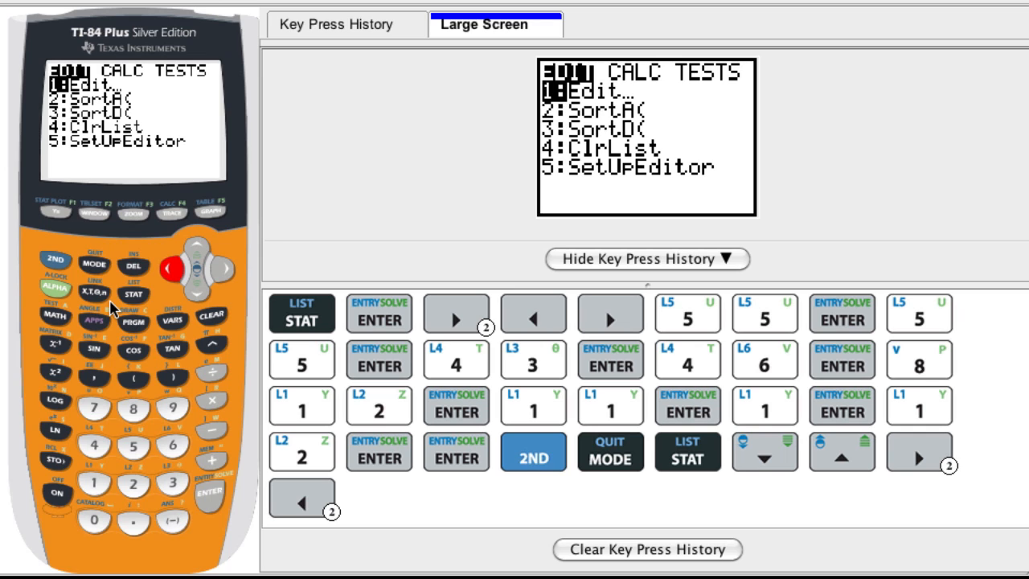
Quit to the home screen, reopen the list editor showing L1, L2 and L3, and clear the entry line.
click(93, 264)
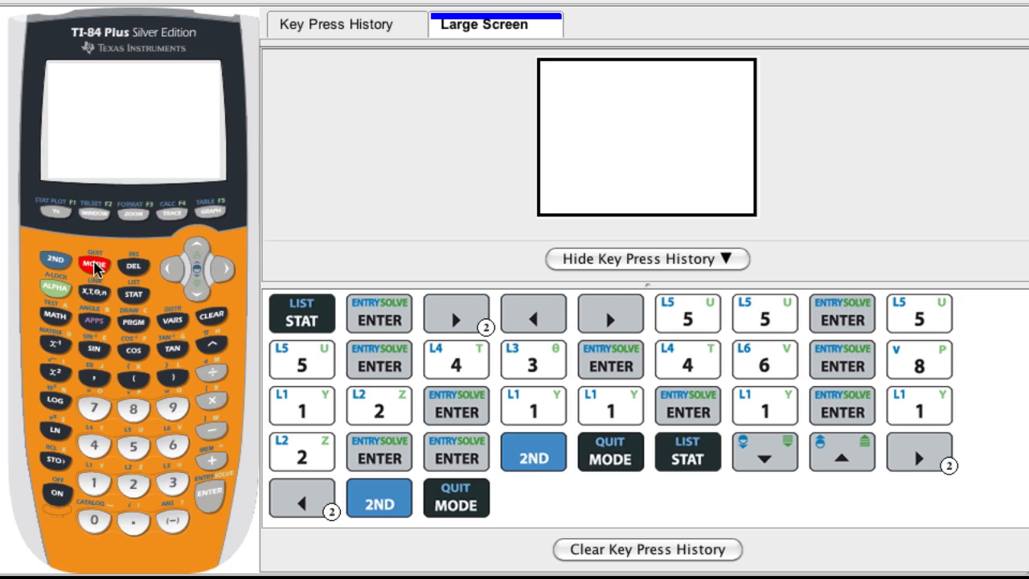
mouse_move(129, 327)
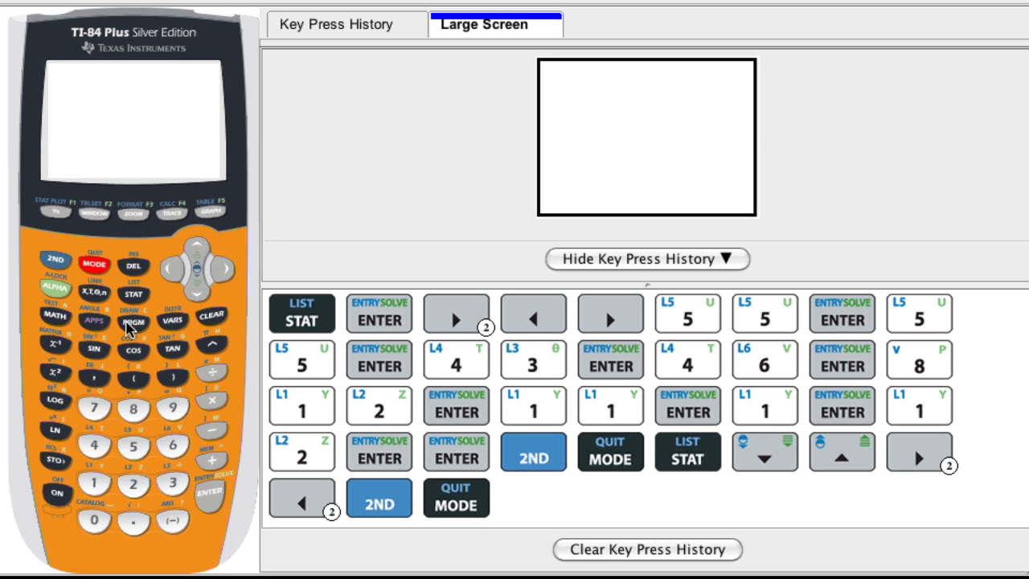
mouse_move(143, 299)
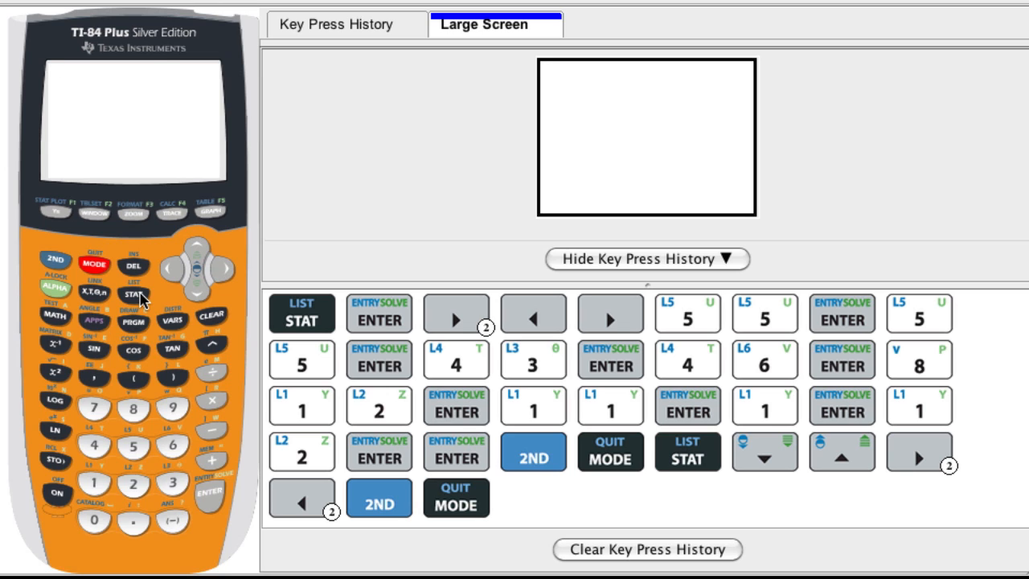
click(134, 294)
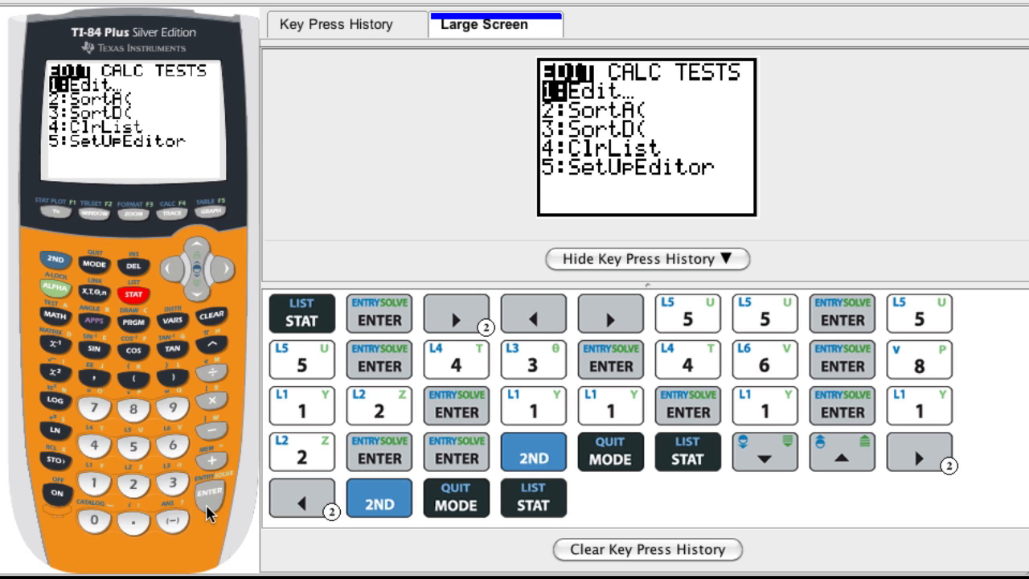
click(209, 491)
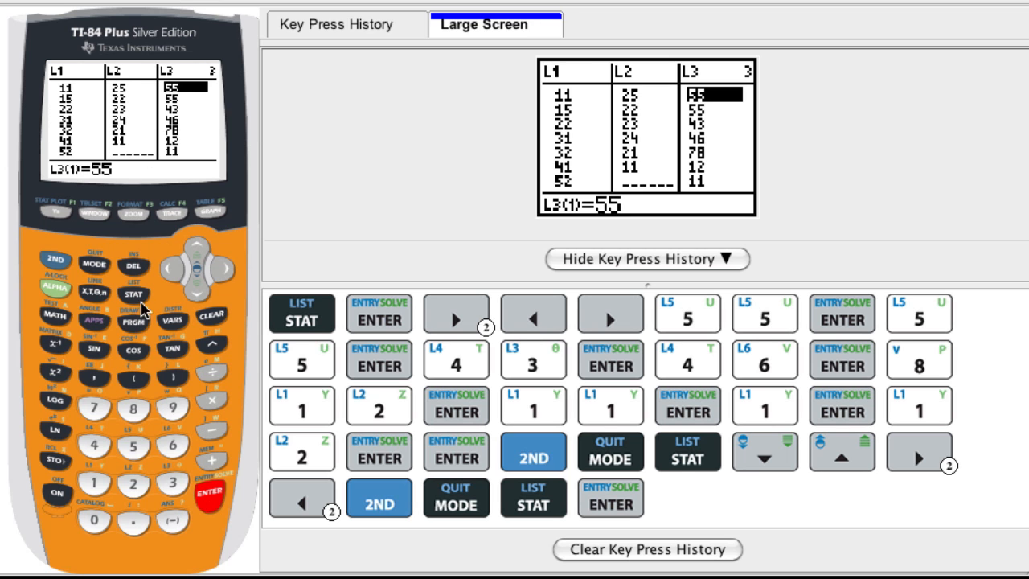
mouse_move(180, 329)
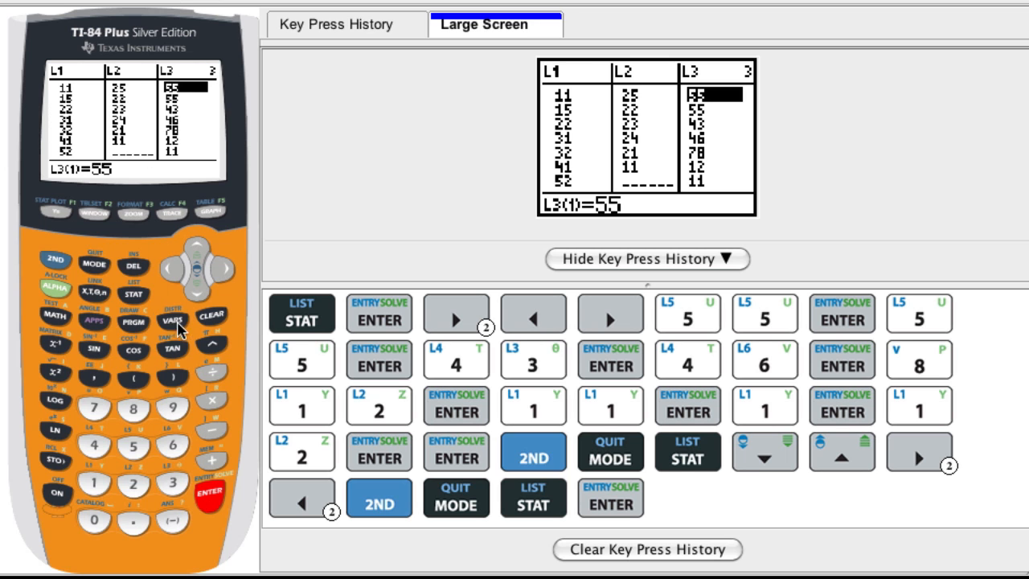
click(209, 314)
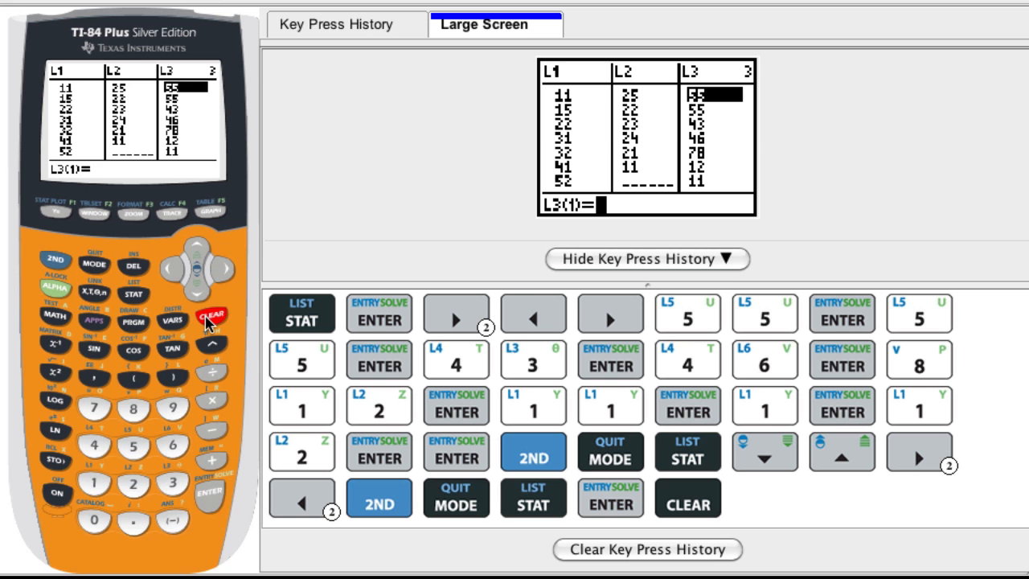